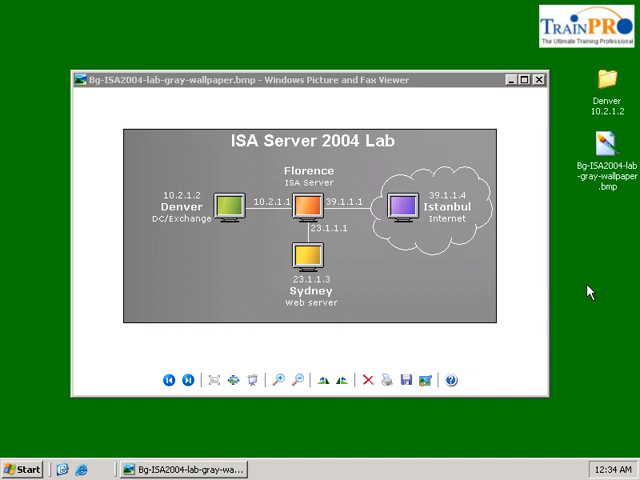
mouse_move(588, 288)
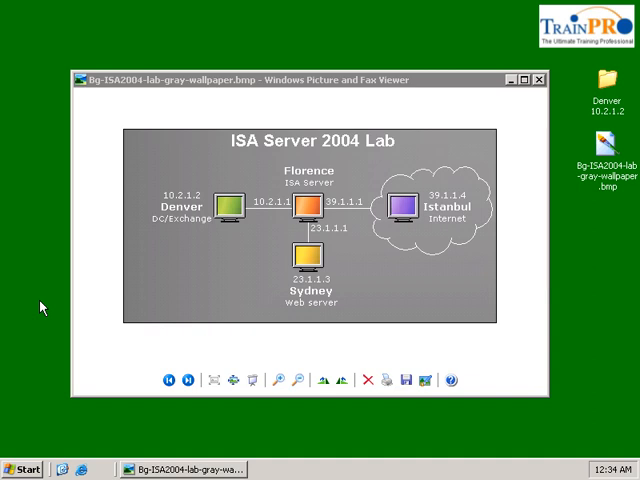
mouse_move(56, 308)
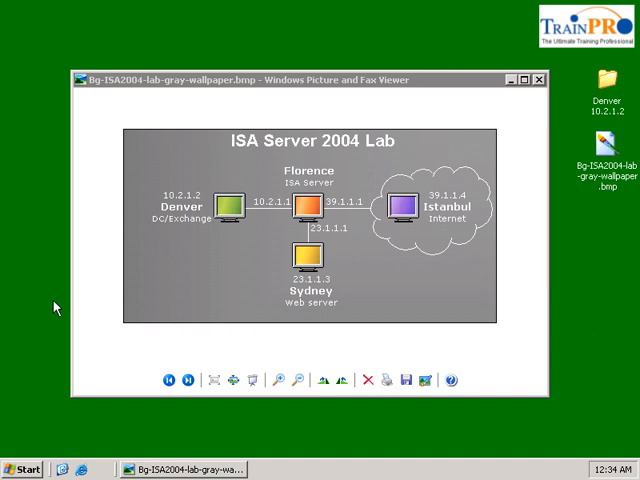
- Reach the Windows Components Wizard from Control Panel's Add or Remove Programs
click(20, 470)
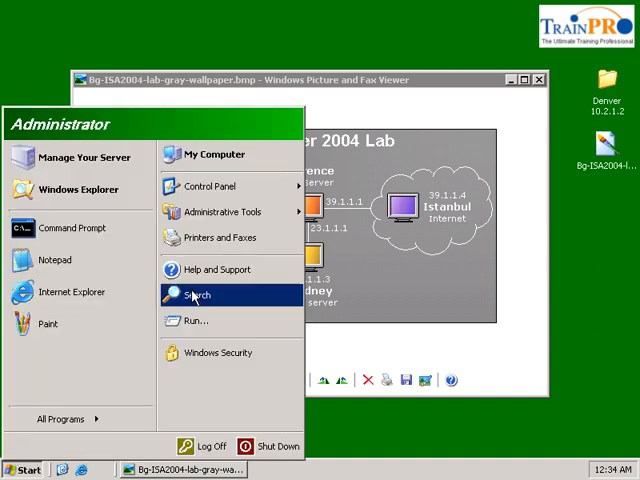
click(208, 186)
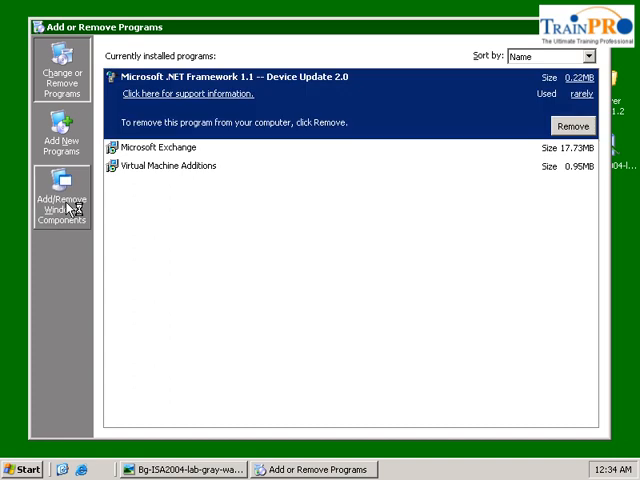
click(58, 200)
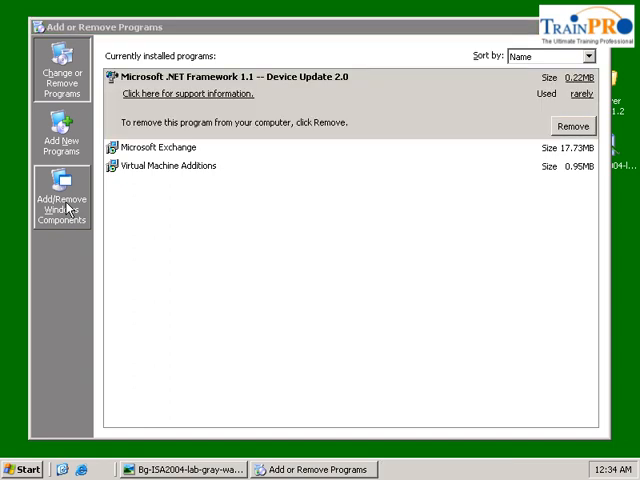
click(60, 204)
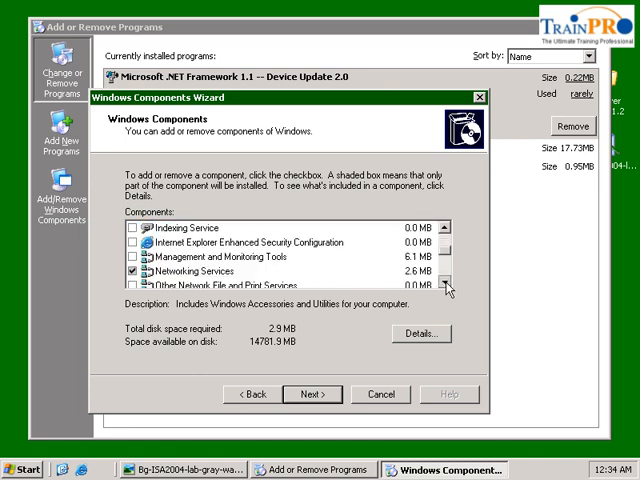
- Install RPC over HTTP Proxy under Networking Services and complete the wizard
click(216, 272)
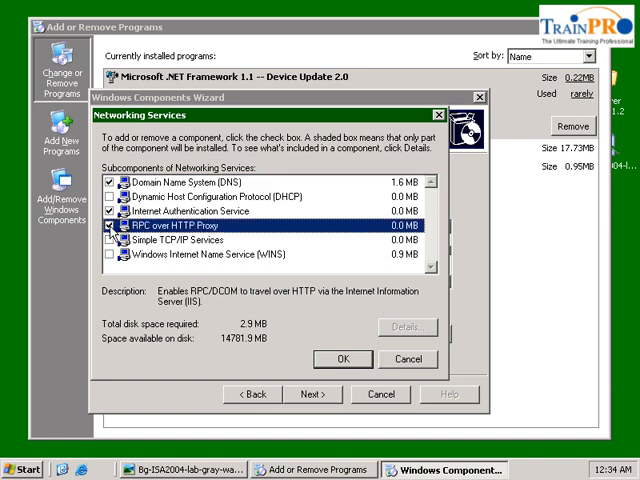
click(340, 360)
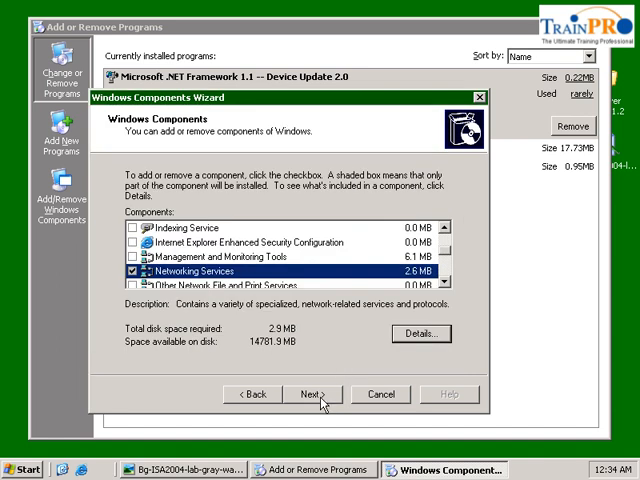
click(308, 392)
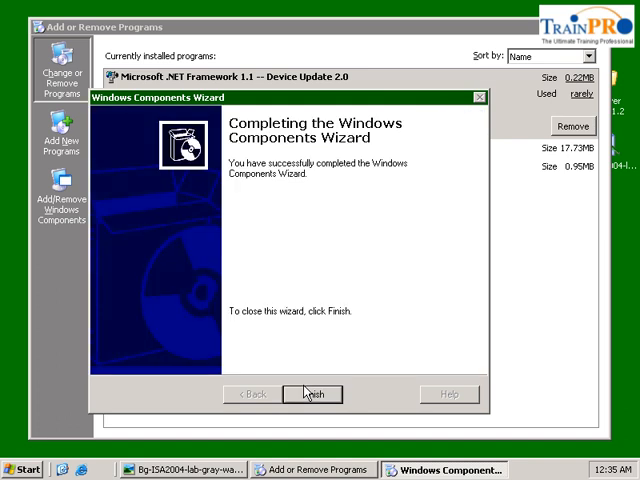
click(312, 392)
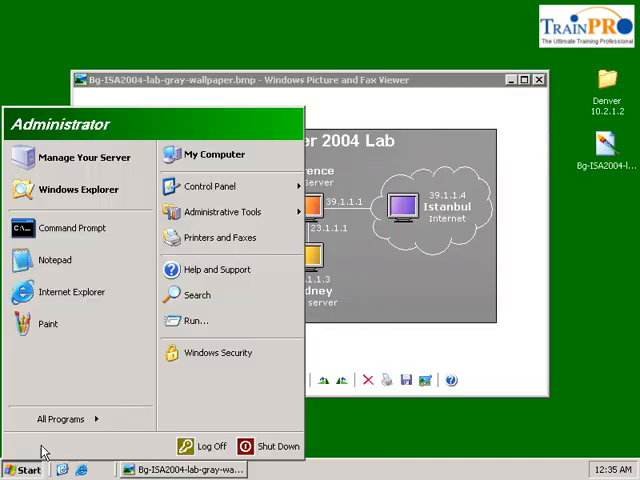
- Launch IIS Manager and check RPC Proxy Server Extension under Web Service Extensions
click(224, 212)
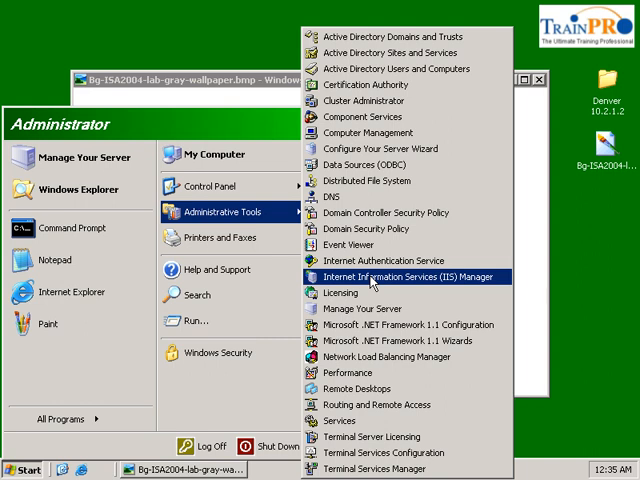
click(420, 276)
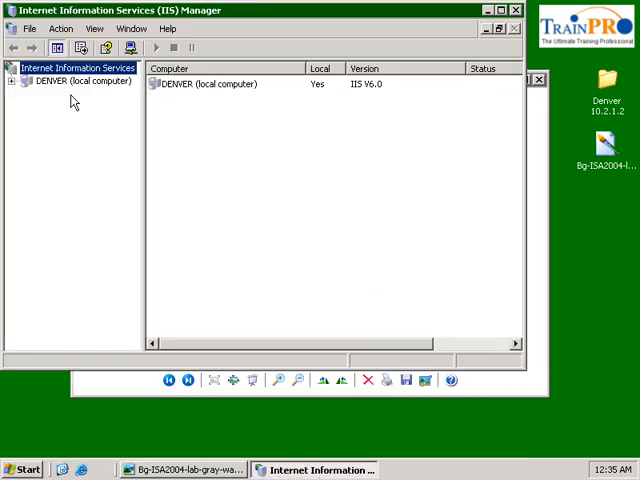
click(10, 80)
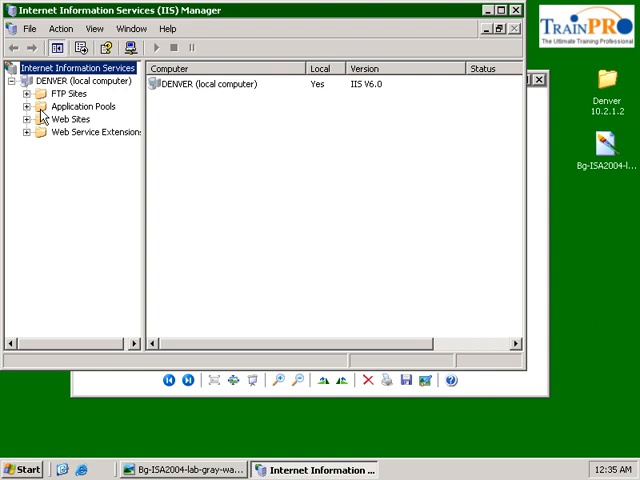
click(84, 132)
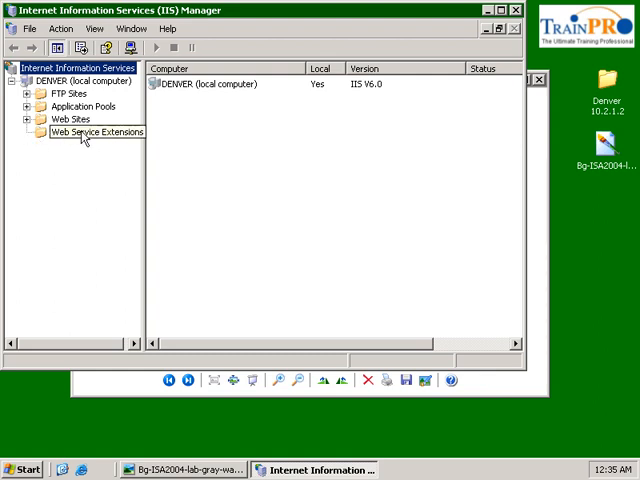
click(96, 132)
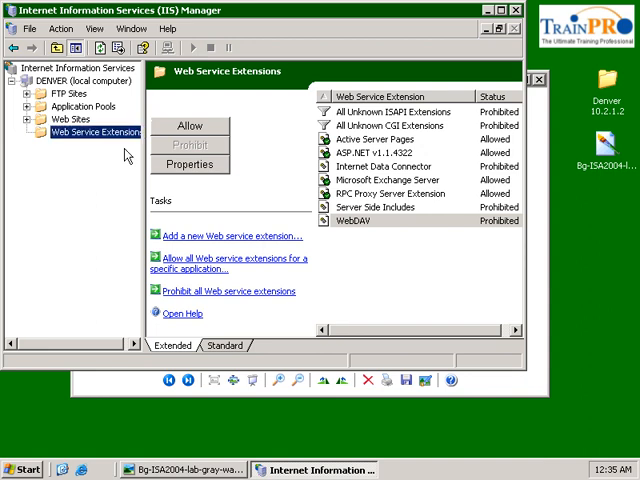
click(388, 192)
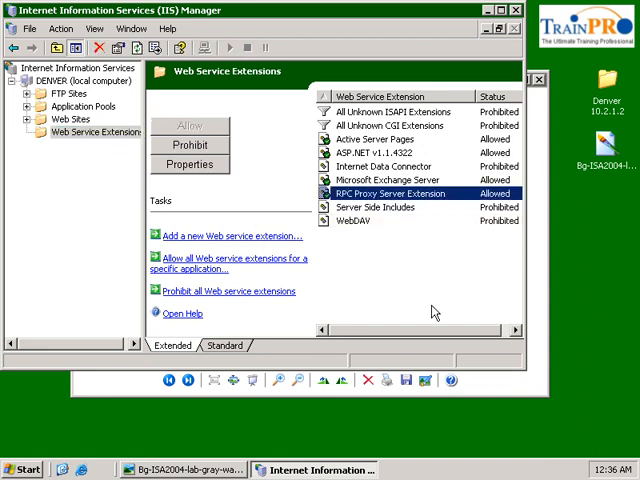
mouse_move(444, 204)
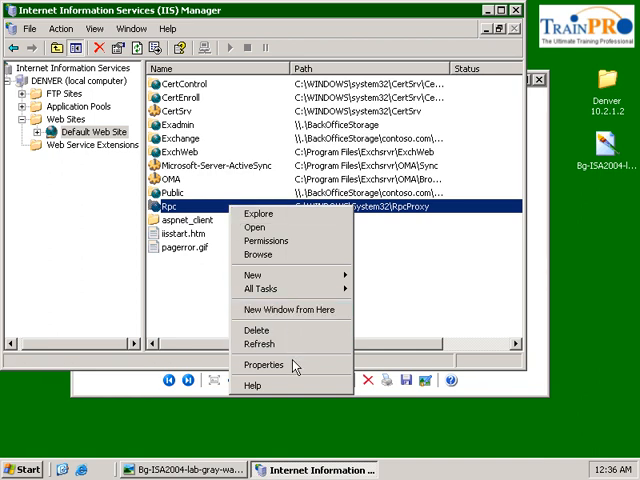
- Require a secure SSL channel in the Rpc directory's Directory Security settings
click(264, 364)
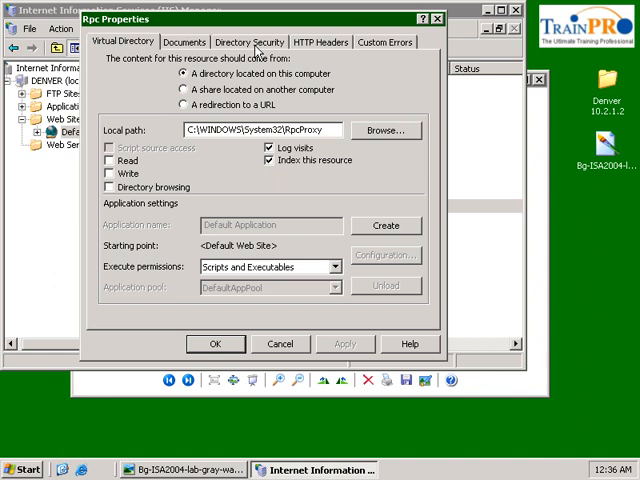
click(248, 40)
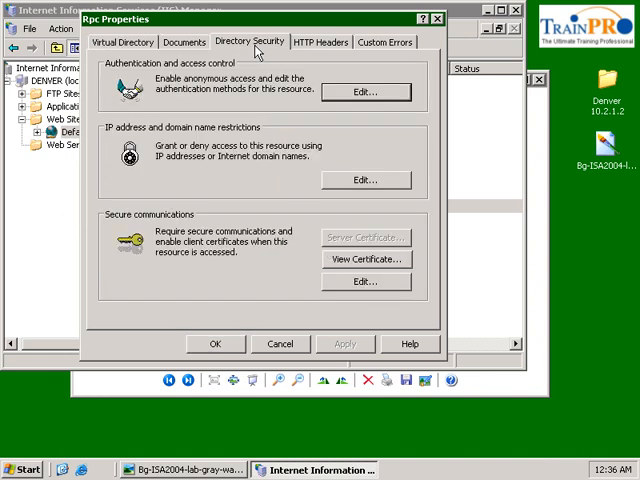
mouse_move(322, 288)
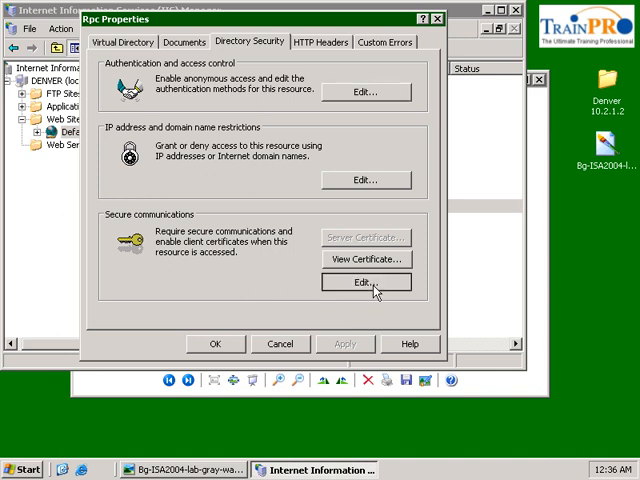
click(366, 280)
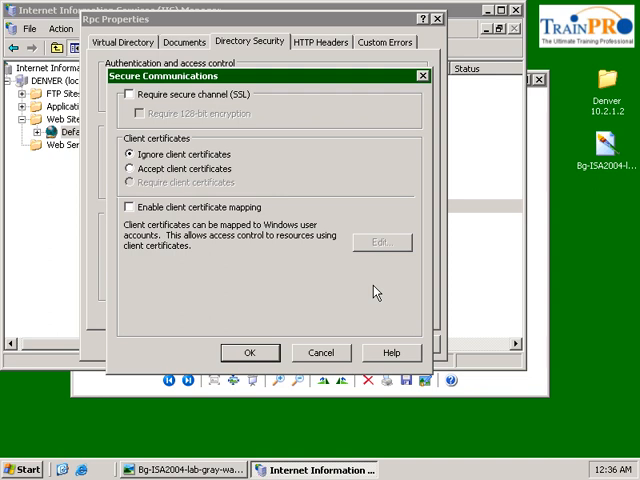
mouse_move(324, 288)
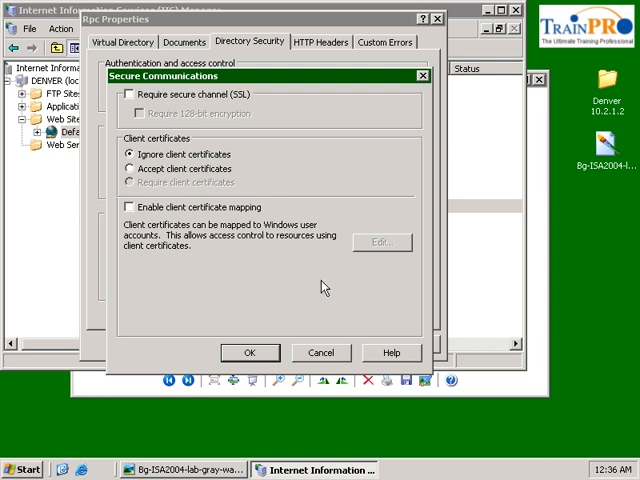
click(130, 92)
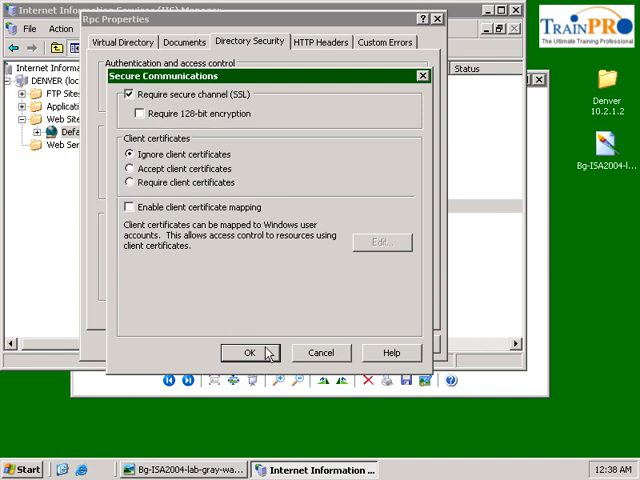
click(252, 352)
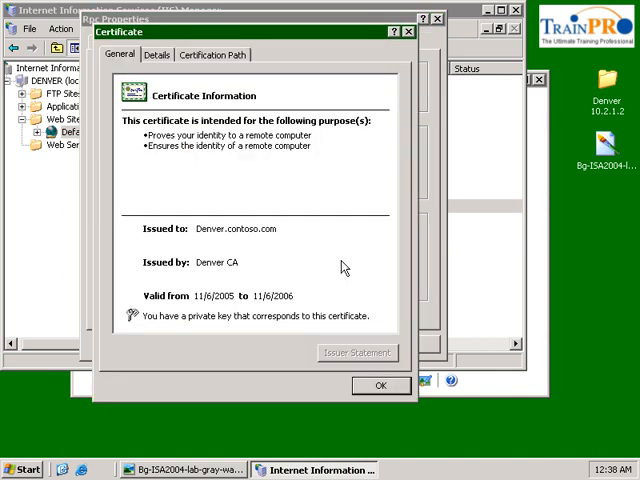
mouse_move(252, 282)
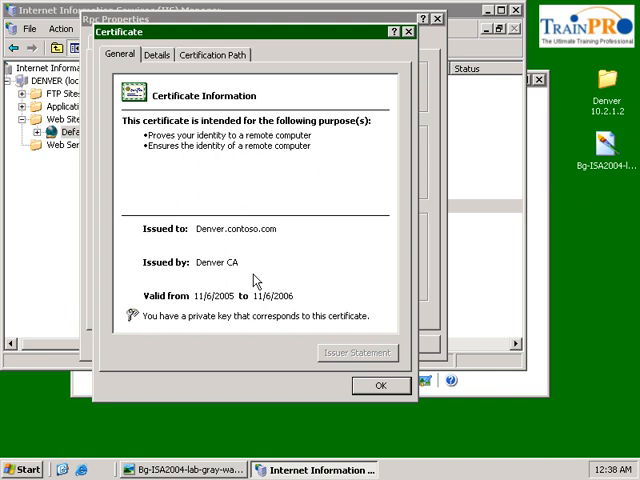
mouse_move(256, 282)
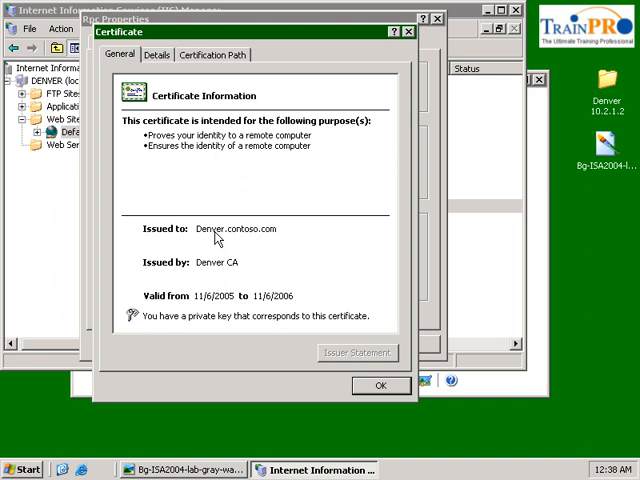
mouse_move(248, 240)
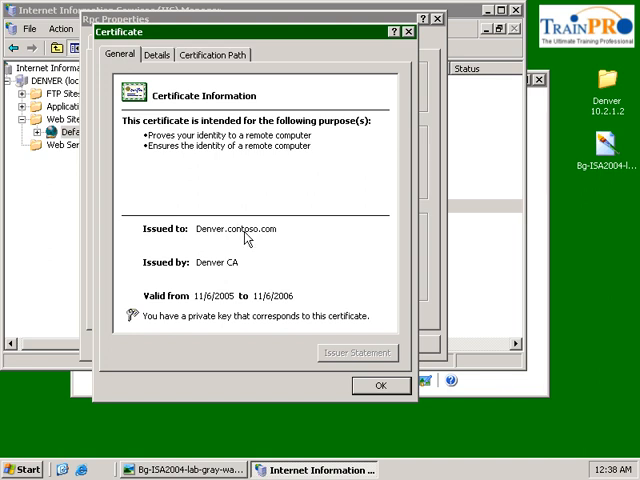
- Close the Denver.contoso.com certificate details and return to Rpc security settings
click(380, 384)
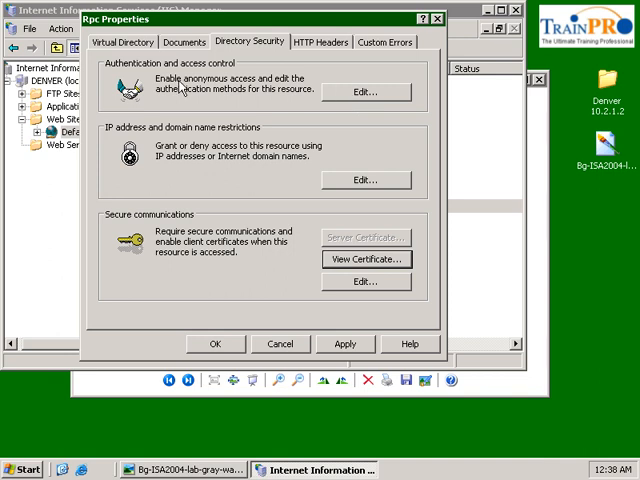
- Disable anonymous access, enable Basic authentication only on Rpc, save and close IIS Manager
click(368, 92)
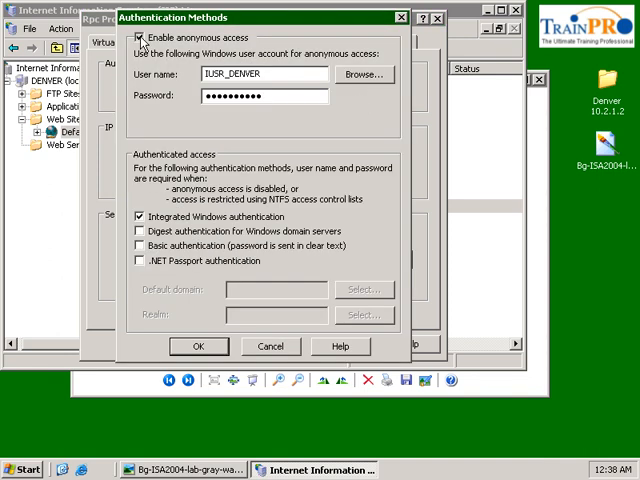
click(140, 36)
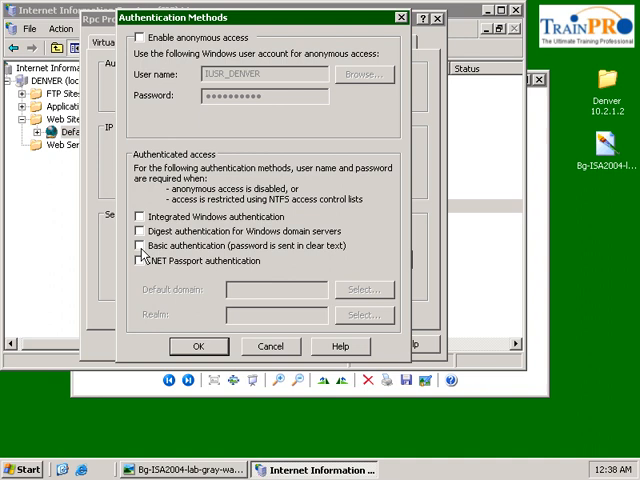
click(136, 244)
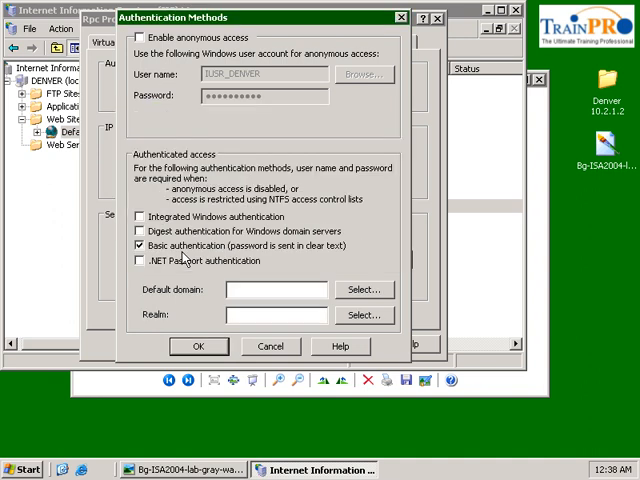
click(136, 246)
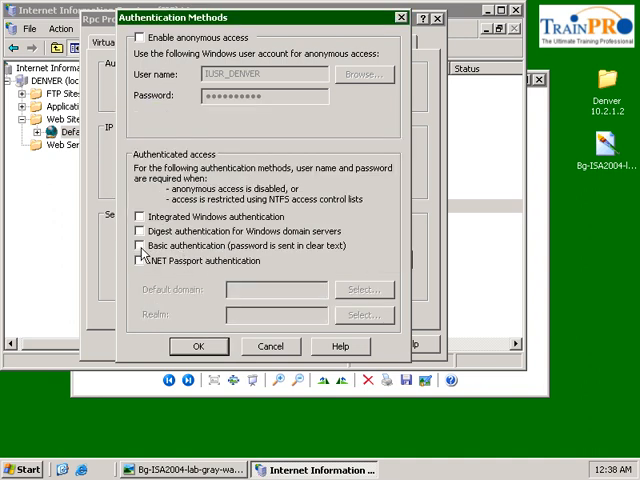
click(140, 246)
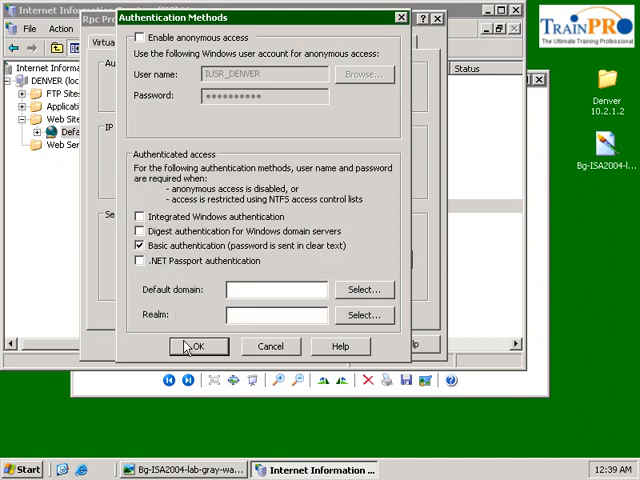
click(196, 348)
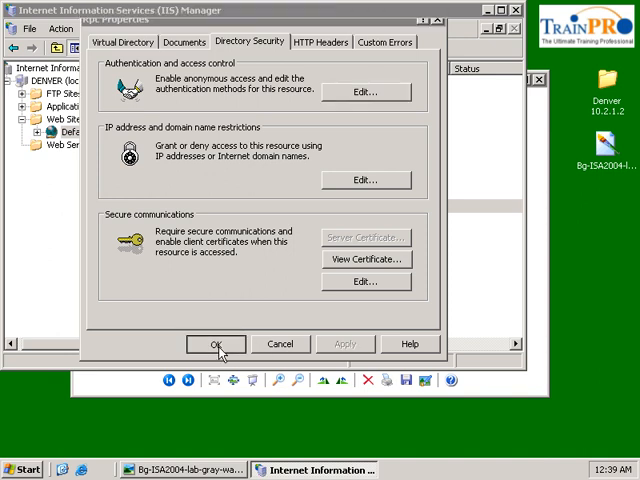
click(216, 344)
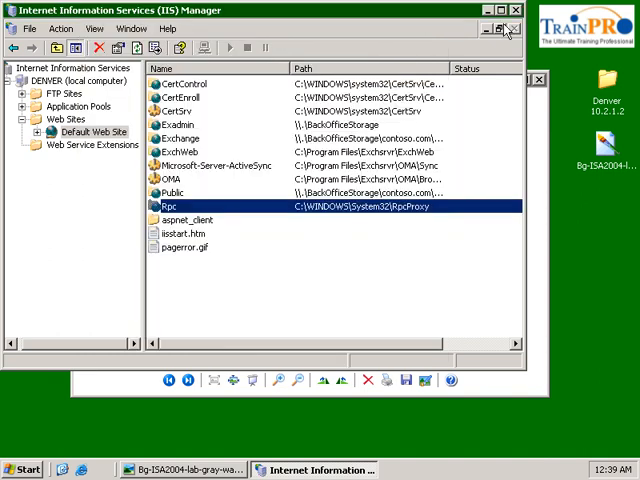
click(180, 468)
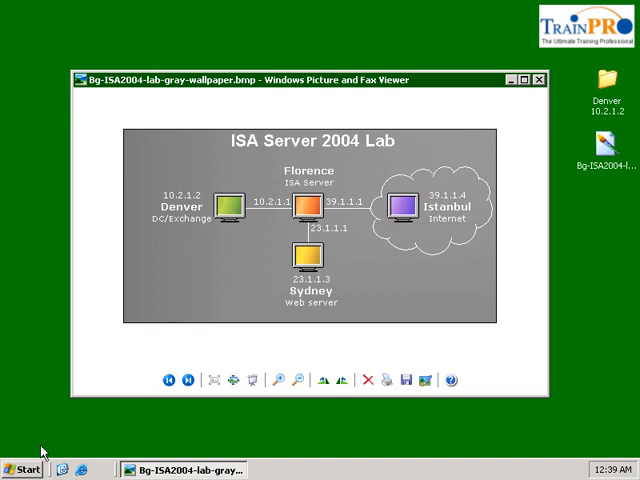
- Launch a command prompt and change directory to C:\Tools\Reskit
click(24, 470)
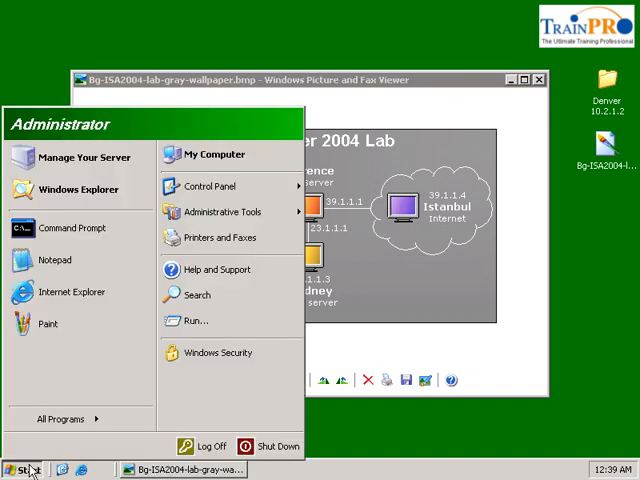
click(58, 420)
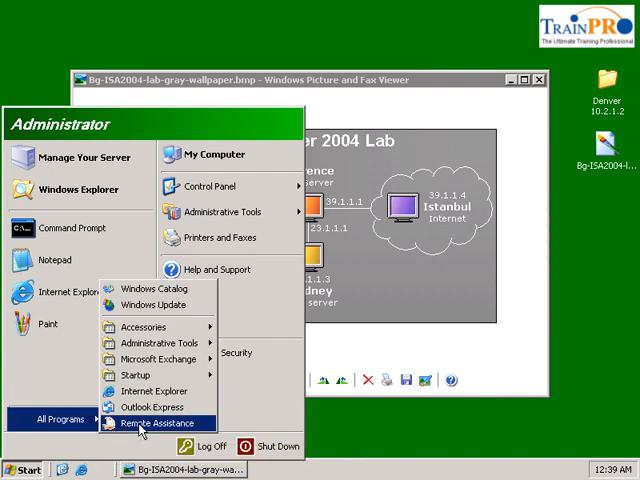
mouse_move(270, 420)
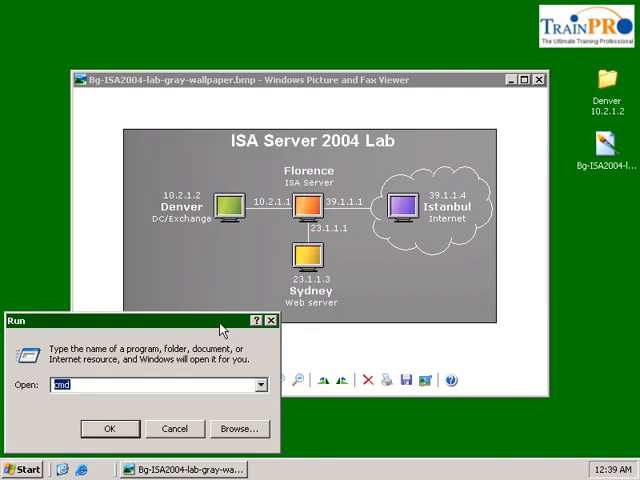
click(108, 428)
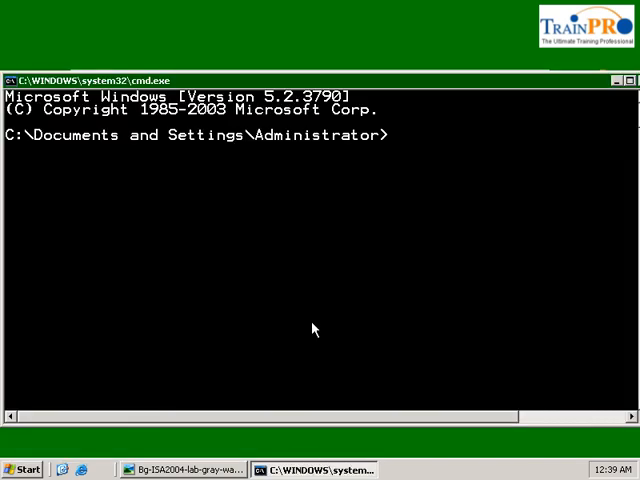
text(cd)
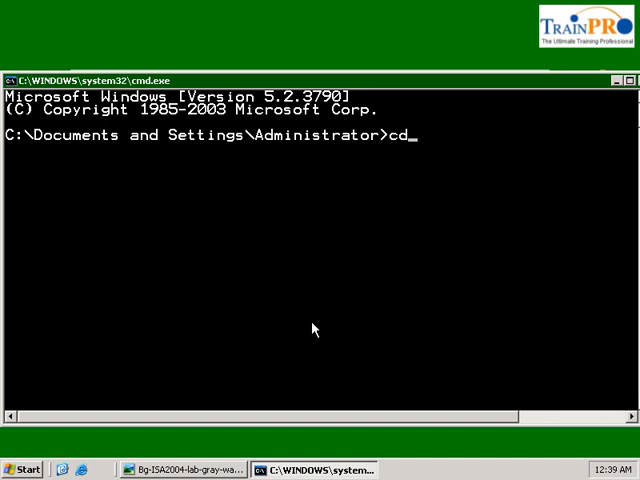
text(\ tool)
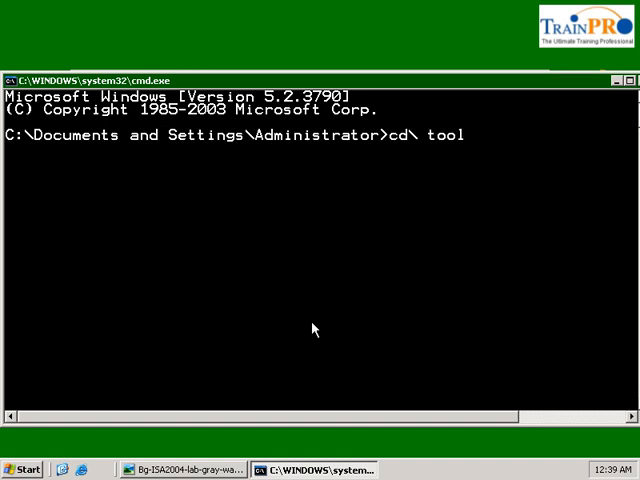
text(s\reskit)
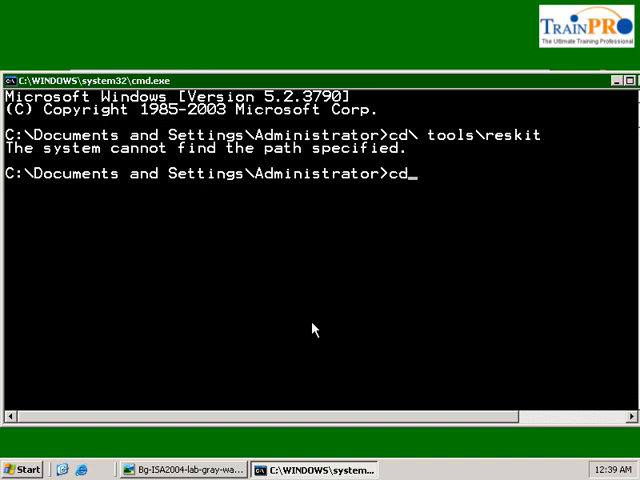
text(c:)
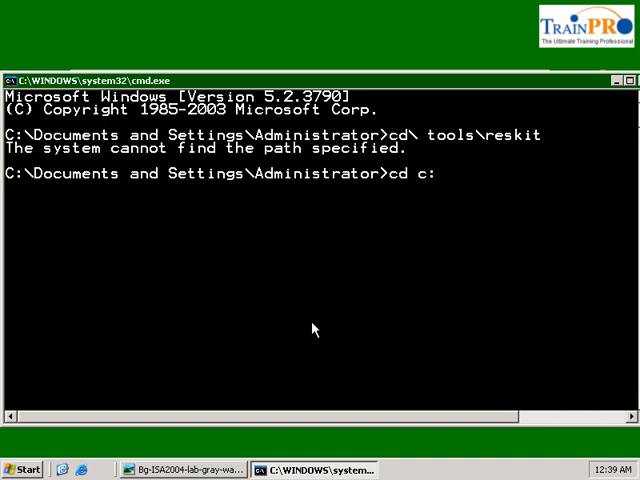
text(\tools\reskit)
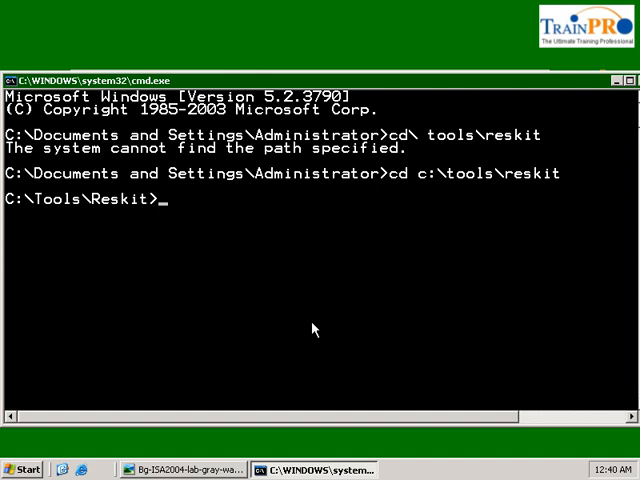
- Run rpccfg.exe /hd to show Denver's current RPC proxy ports 100-5000
text(rp)
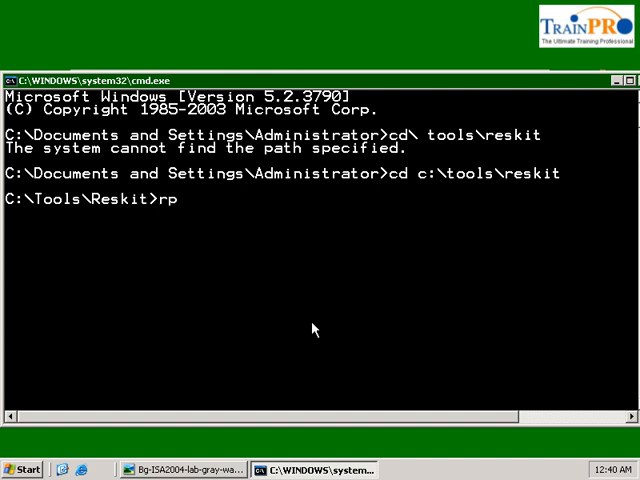
text(ccf)
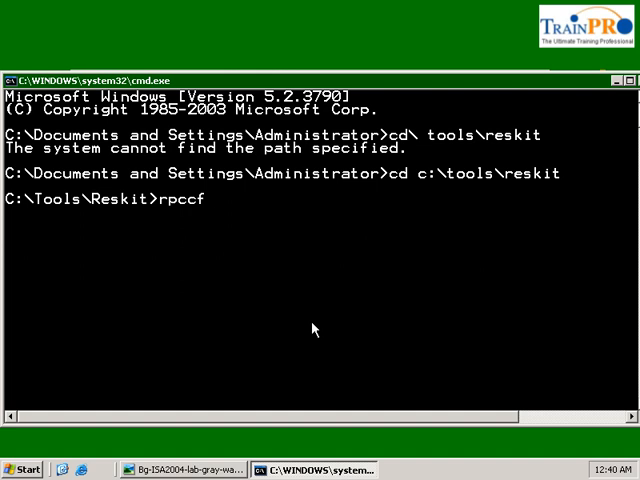
text(g.exe /hd)
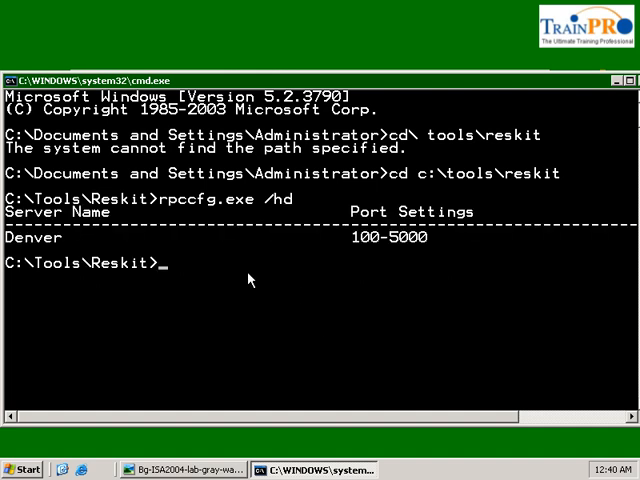
mouse_move(350, 276)
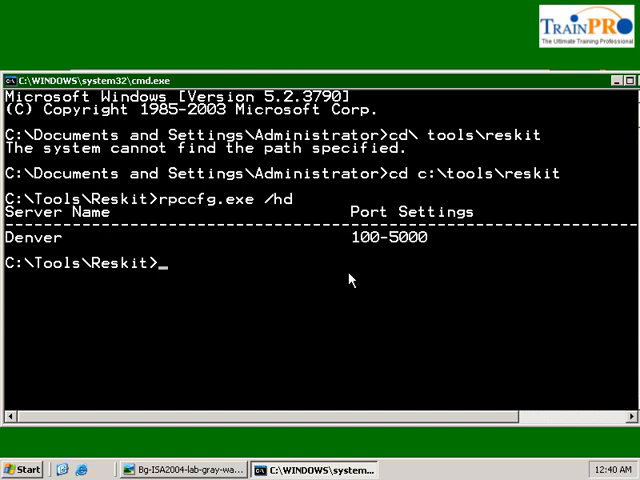
text(rpccfg.exe /hd)
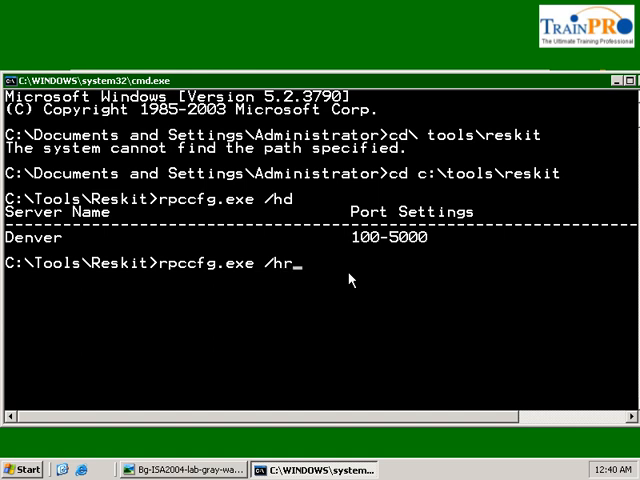
- Run rpccfg.exe /hr Denver, then /ha Denver with ports 593, 6001, 6002 and 6004
text(Denver)
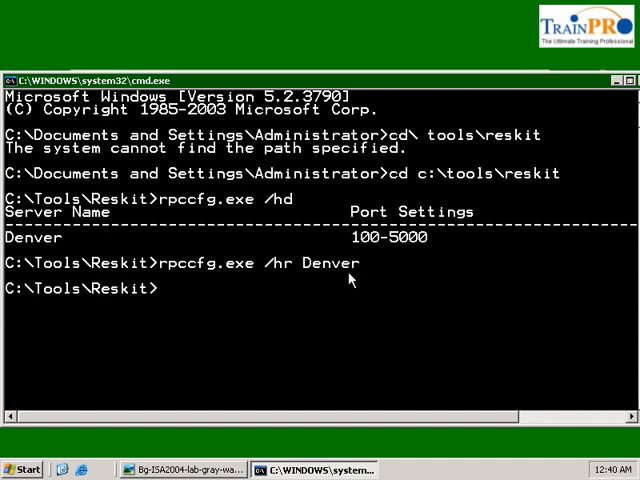
text(rpccfg.exe /hr Denver)
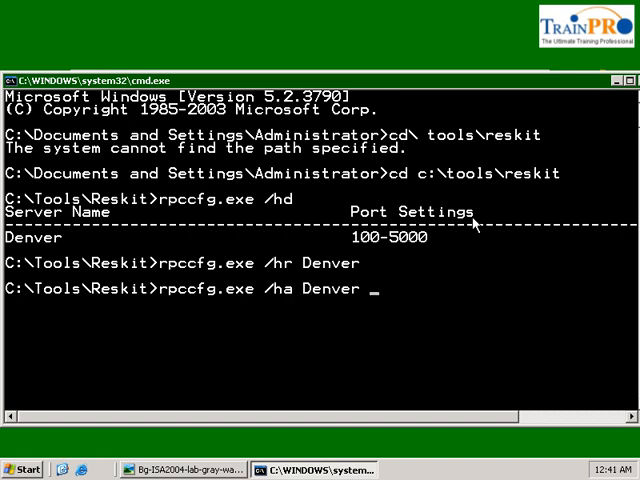
text(593 6)
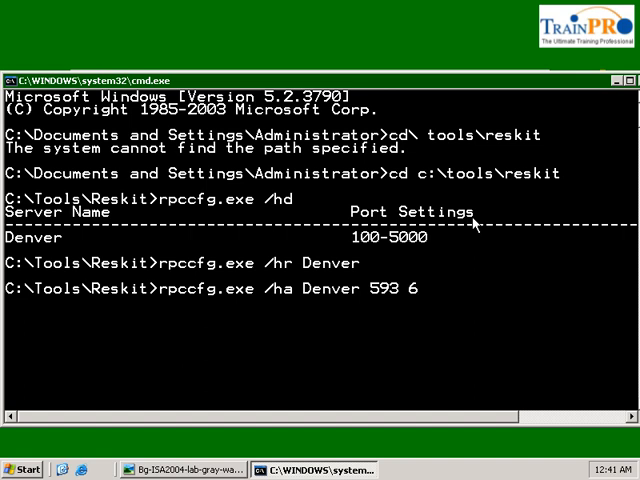
text(001)
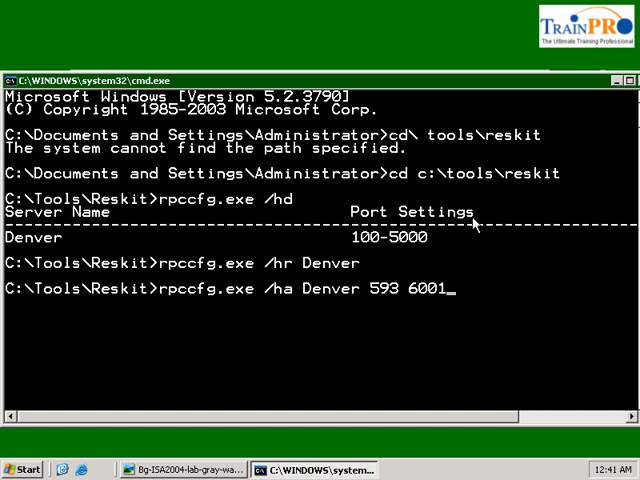
text(6002)
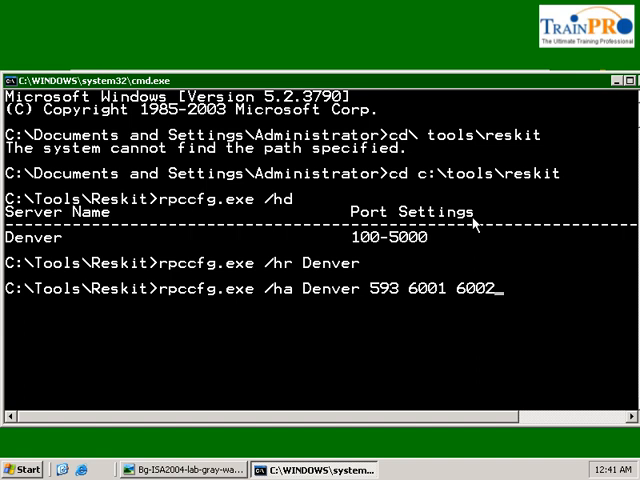
text(600)
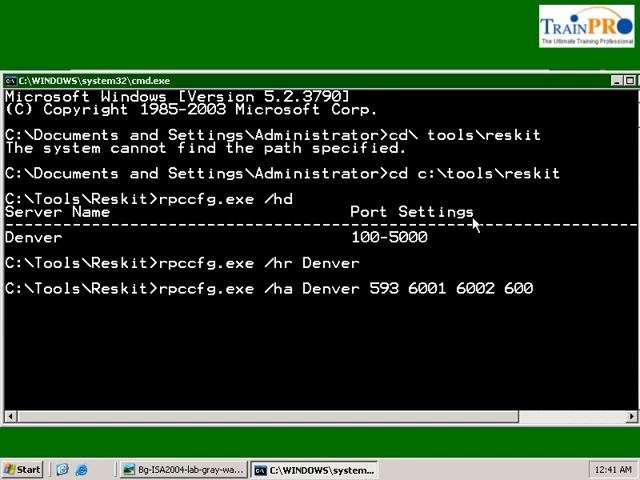
text(4)
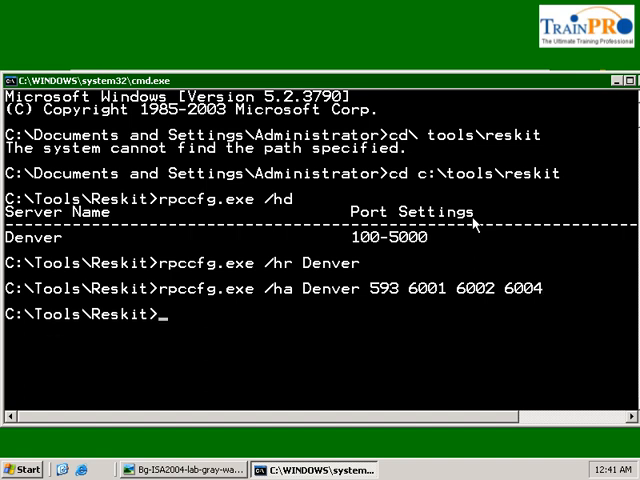
- Add ports 593, 6001, 6002, 6004 for denver.contoso.com and verify with rpccfg.exe /hd
text(rpccfg.exe /ha Denver 593 6001 6002_6004)
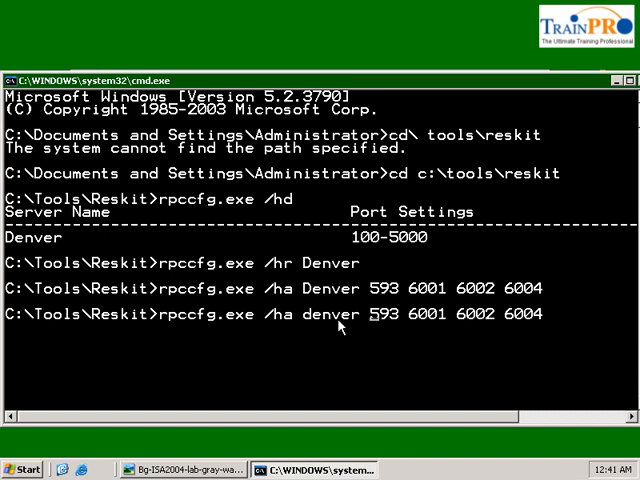
text(.)
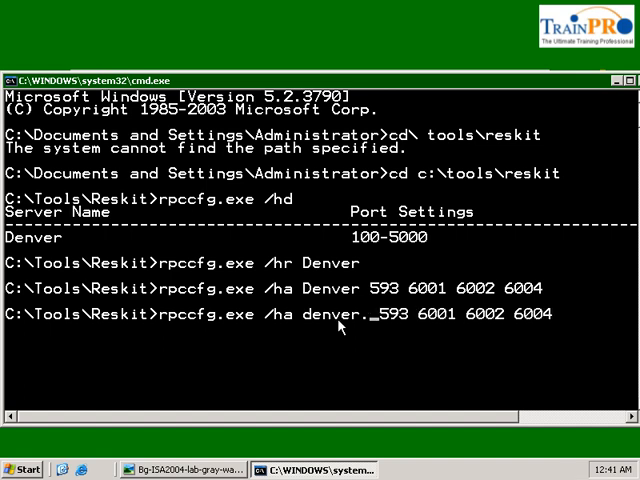
text(.contoso.com)
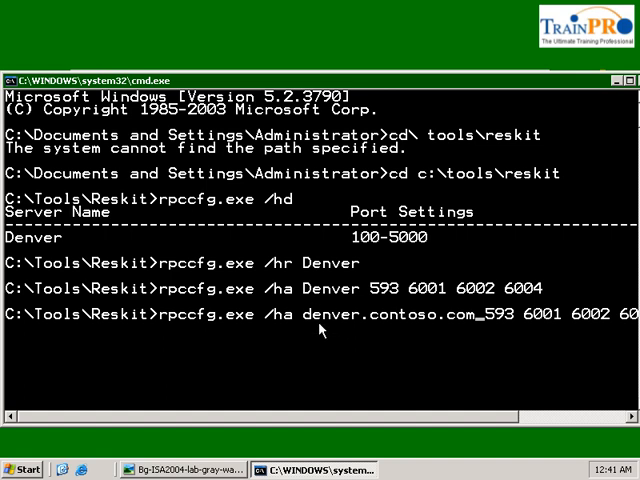
mouse_move(330, 360)
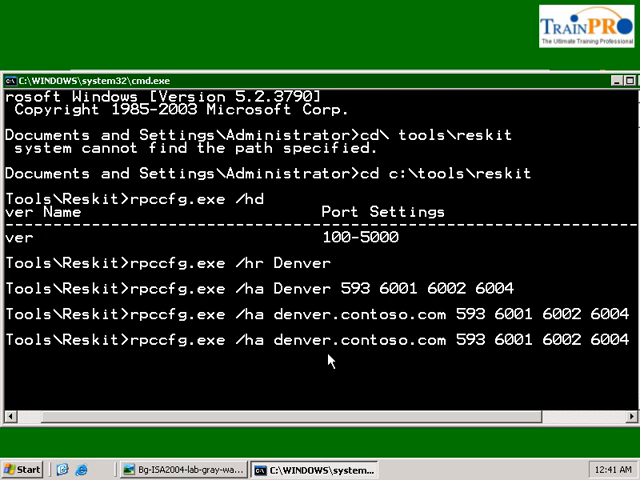
text(rpccfg.exe /hd)
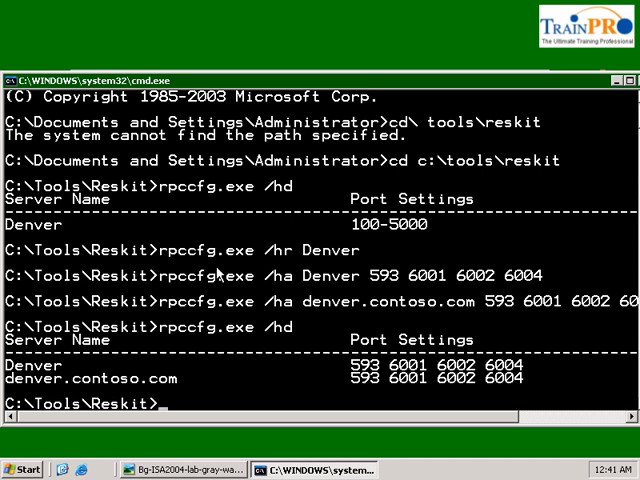
mouse_move(236, 278)
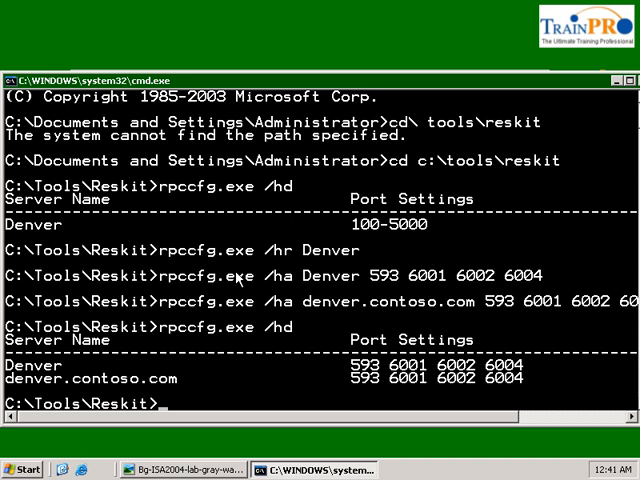
- Begin the reg.exe command after confirming both Denver names list ports 593, 6001, 6002, 6004
text(reg.exe)
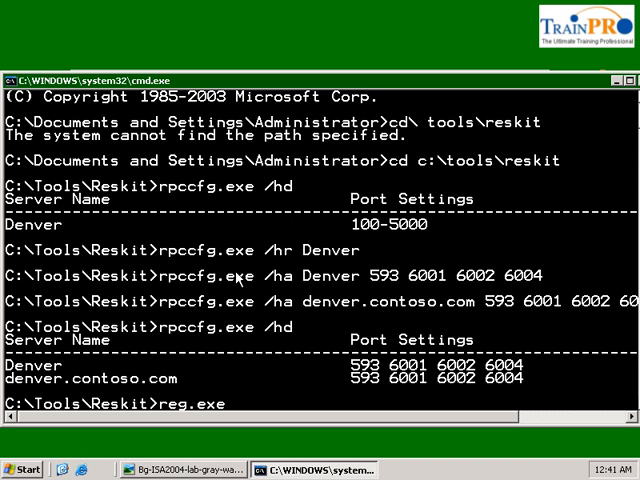
- Query hklm\software\microsoft\rpc\rpcproxy to confirm RpcProxy is Enabled with the new ValidPorts
text(query)
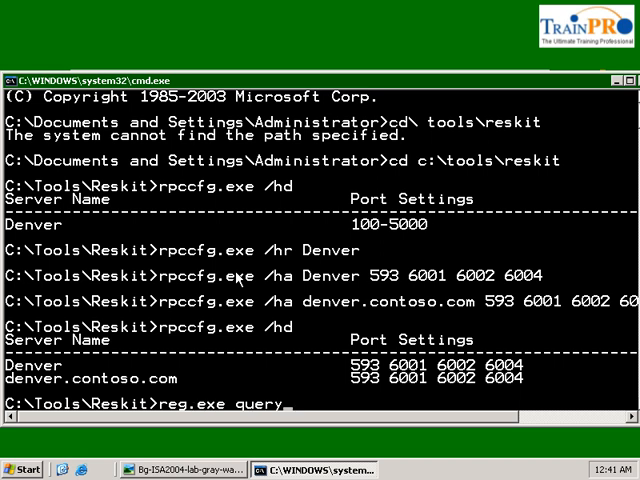
text(h)
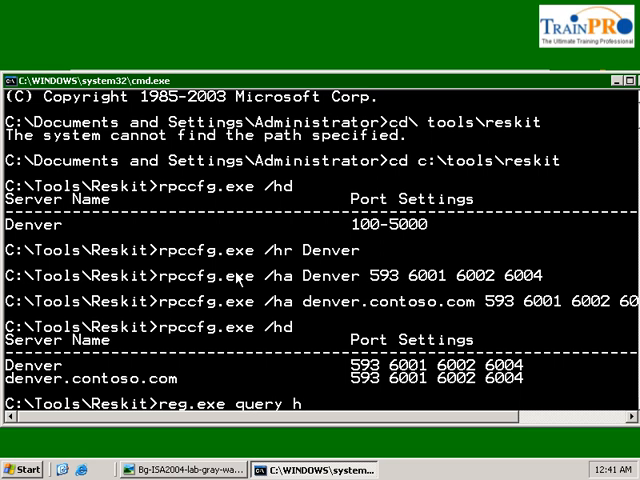
text(klm\s)
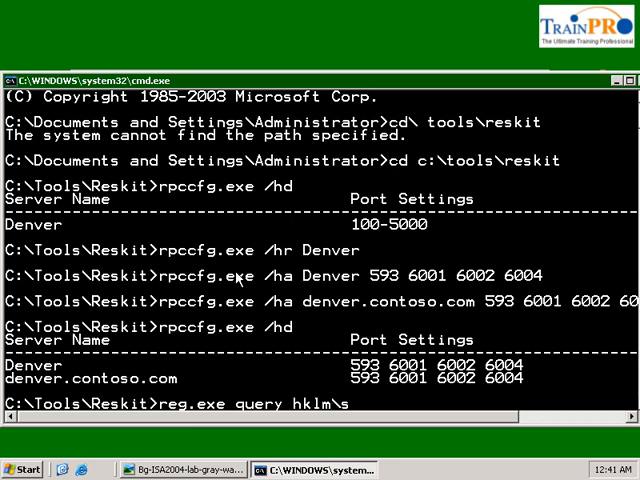
text(software)
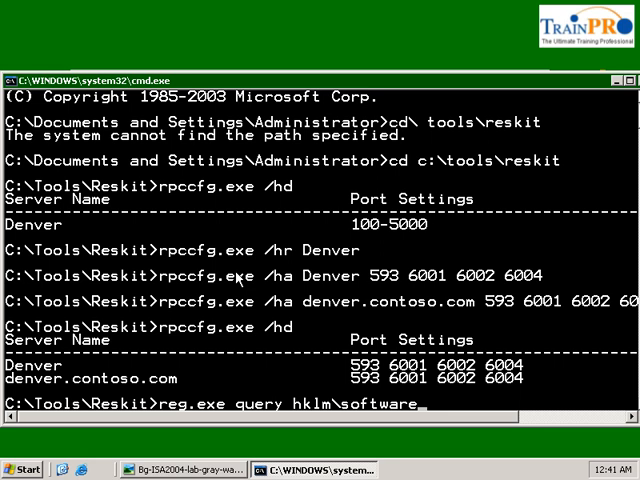
text(micros)
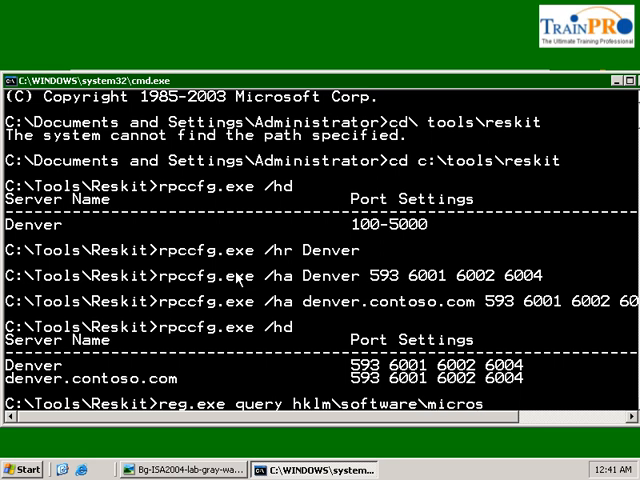
text(oft\r)
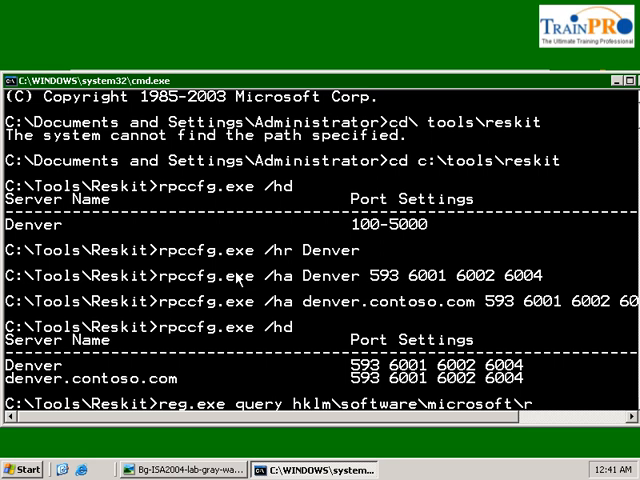
text(rpc\)
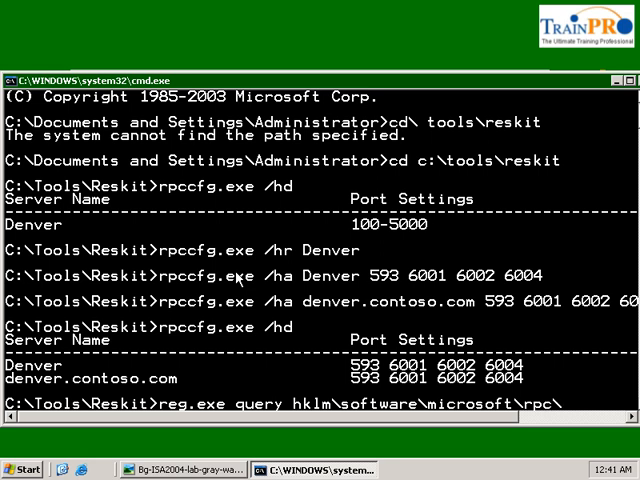
text(rpcproxy)
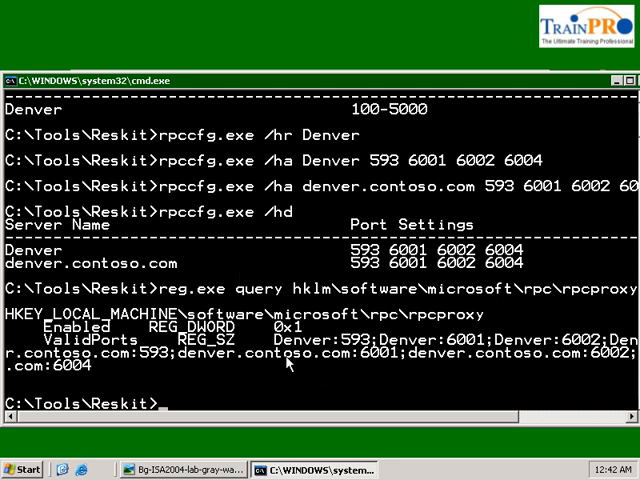
- Exit the command prompt once the registry output is reviewed
text(exit)
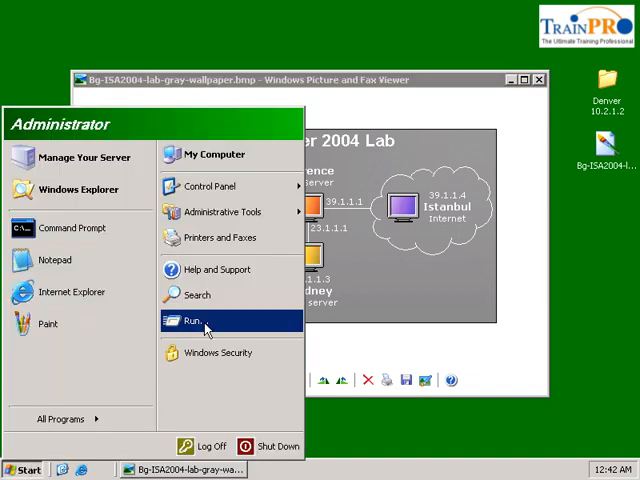
- Launch Registry Editor via Run with regedit
click(196, 320)
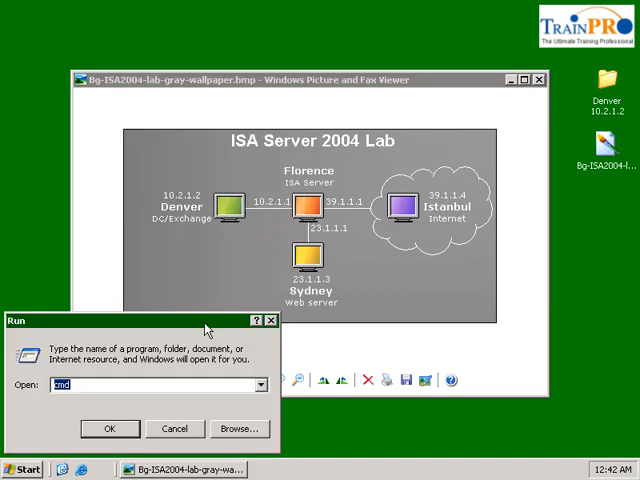
text(regedit)
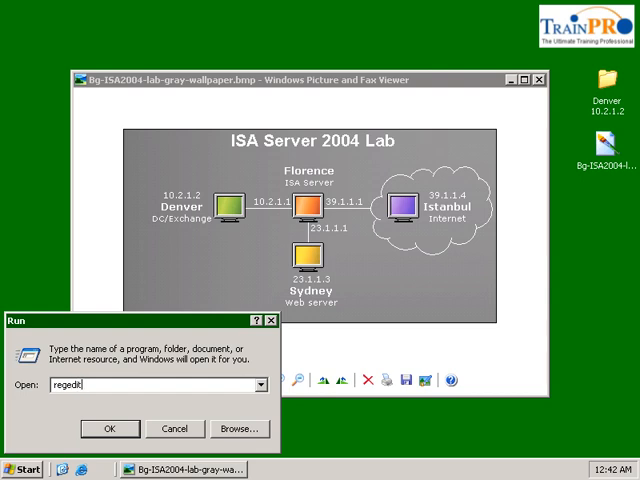
click(176, 428)
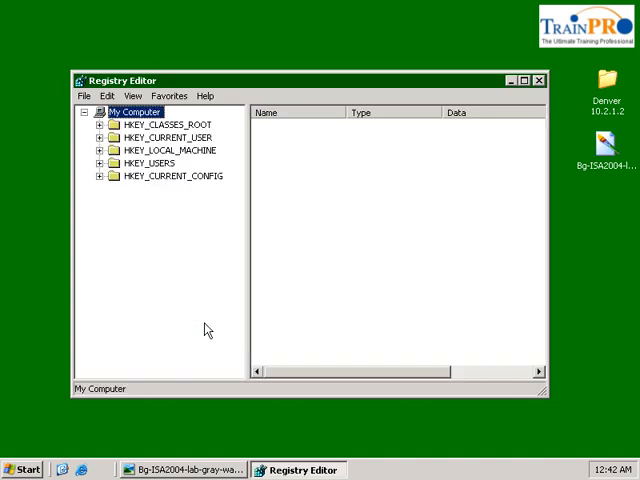
- Browse HKEY_LOCAL_MACHINE\SYSTEM\CurrentControlSet\Services and expand the NTDS key
click(98, 150)
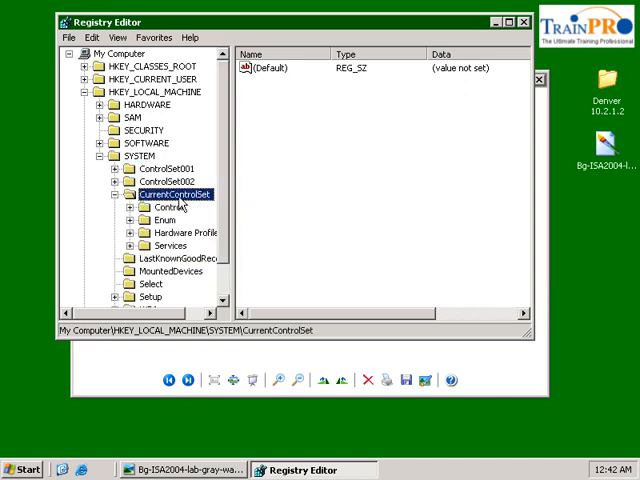
click(170, 244)
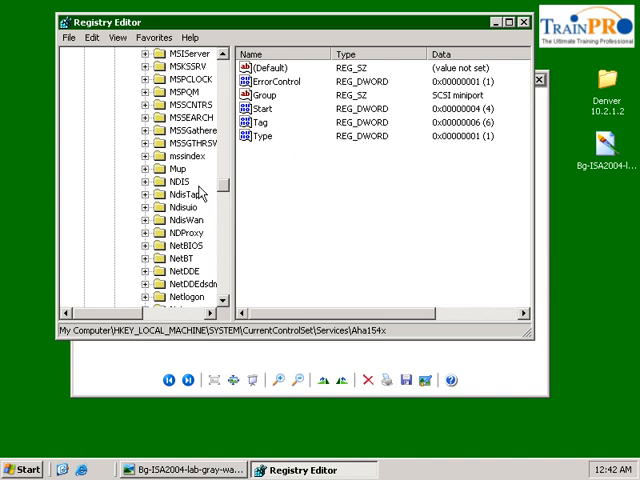
mouse_move(228, 196)
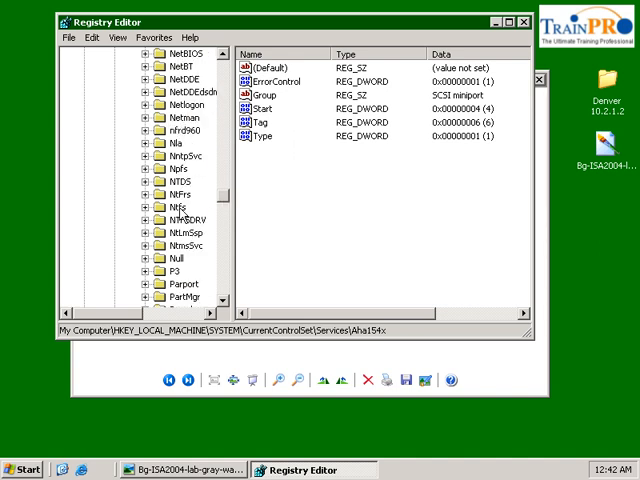
click(160, 186)
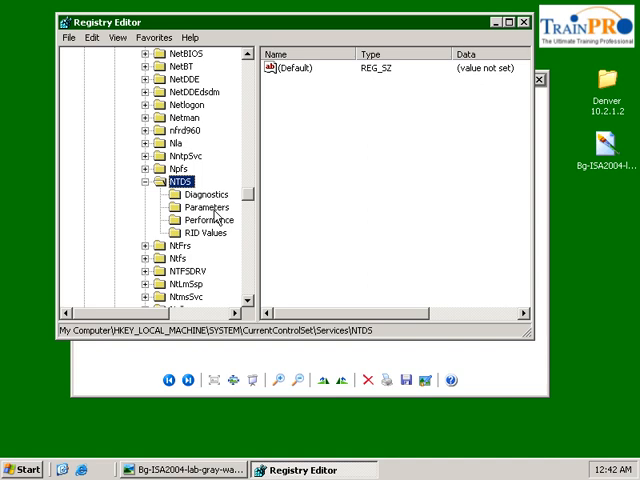
- Select NTDS\Parameters and start creating a new Multi-String Value there
click(196, 206)
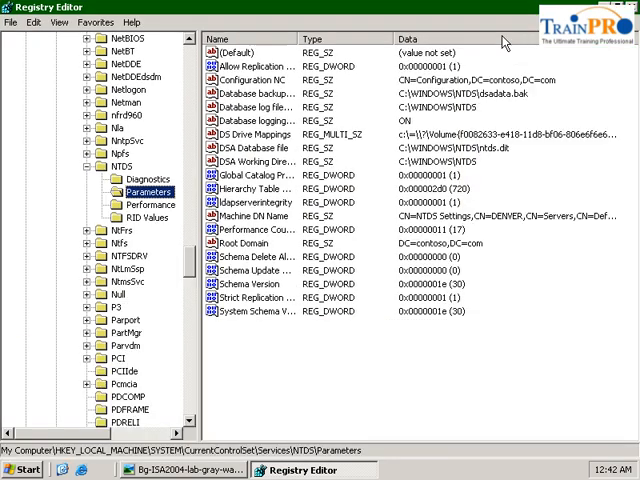
mouse_move(530, 172)
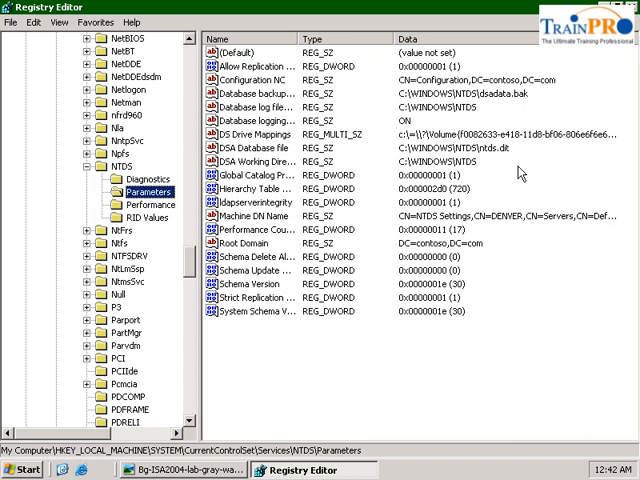
right_click(148, 192)
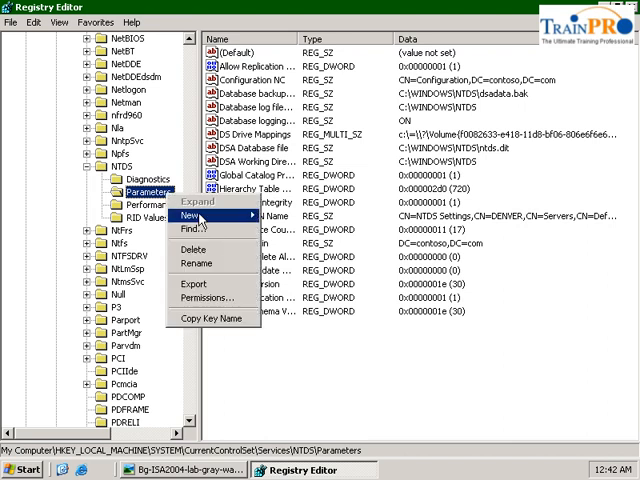
click(204, 216)
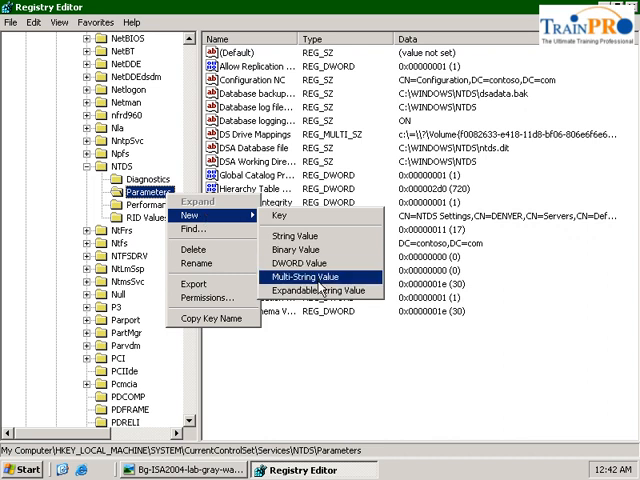
mouse_move(320, 284)
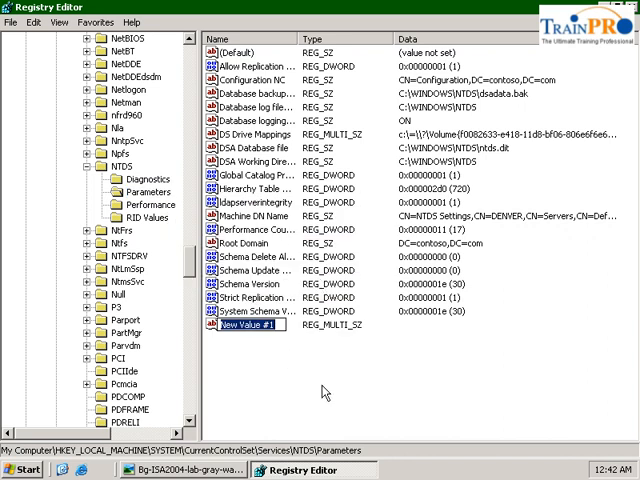
- Name the new value 'NSPI interface protocol sequences'
text(N)
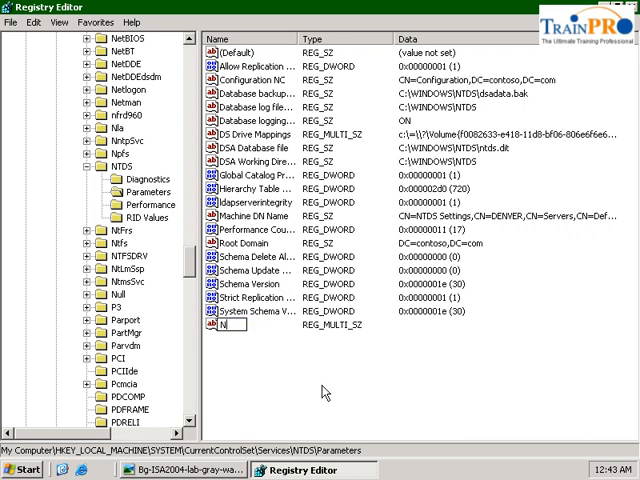
text(SPI interface protocol)
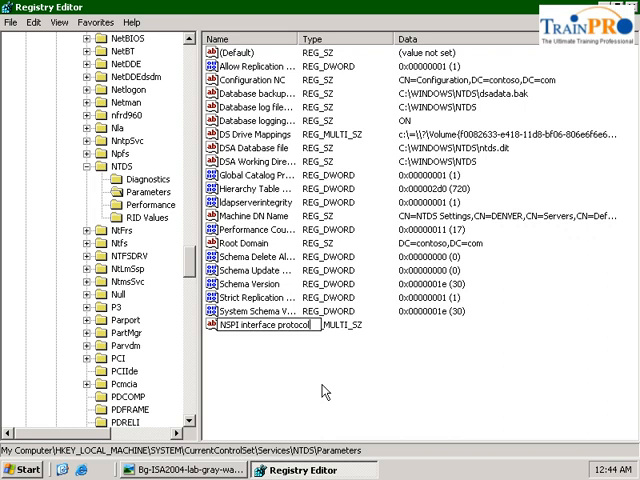
text(s)
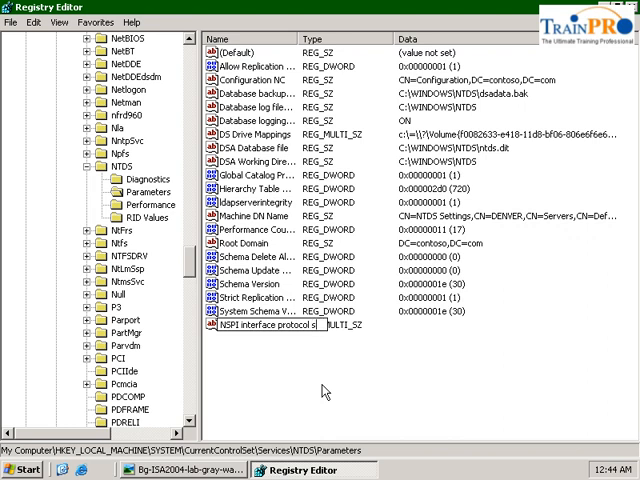
text(equences)
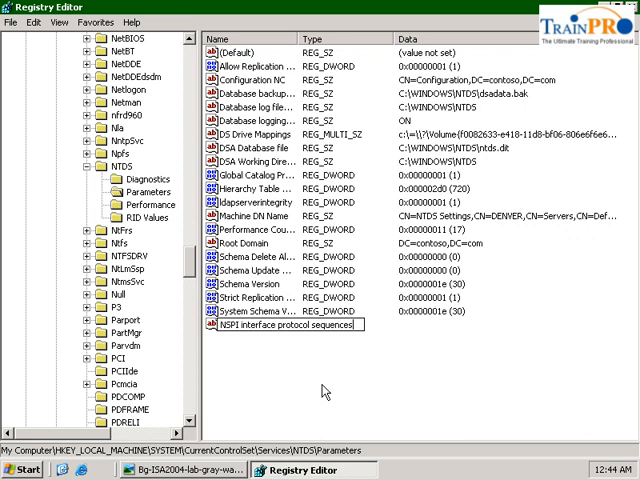
mouse_move(362, 372)
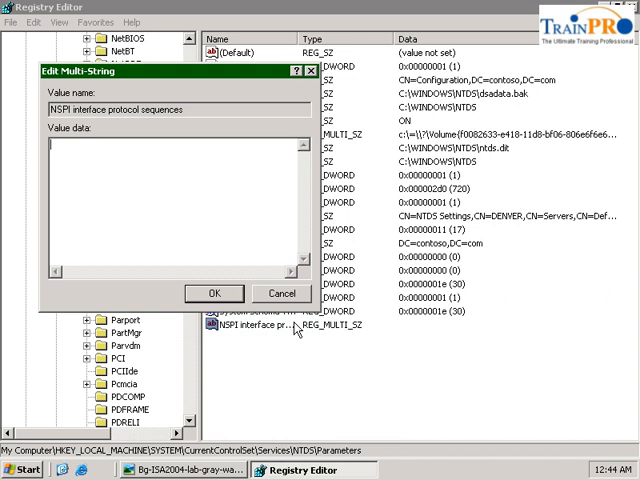
- Enter ncacn_http:6004 as the value data for NSPI interface protocol sequences and confirm
text(ncacn_http)
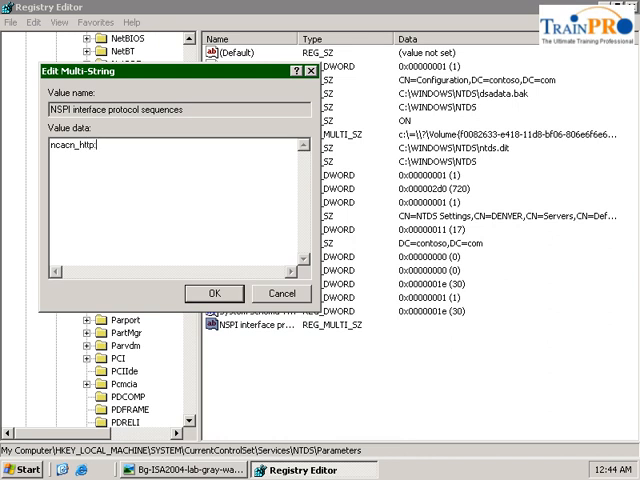
text(:6006)
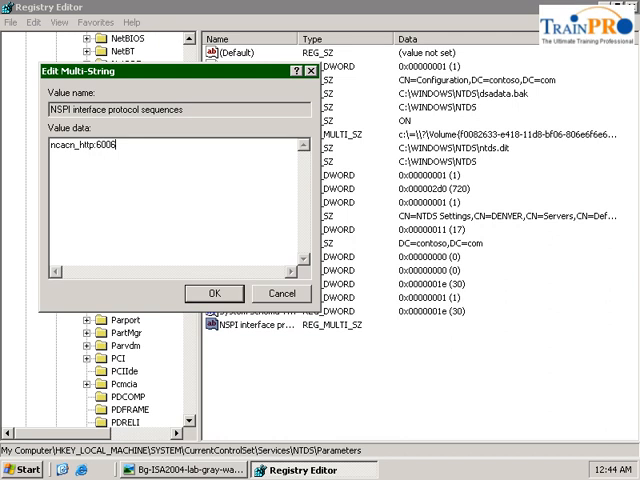
mouse_move(30, 304)
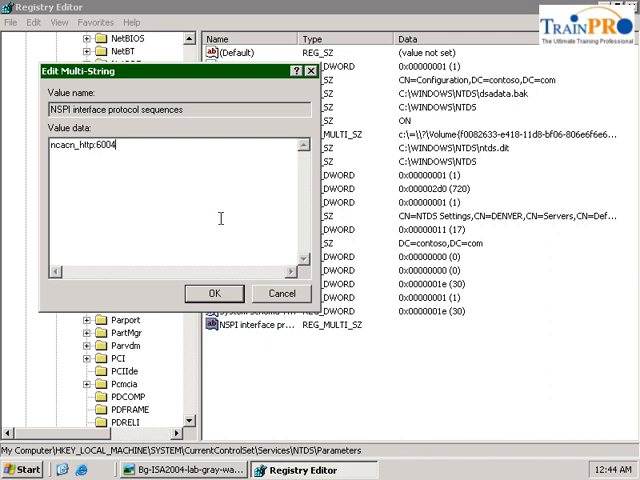
click(212, 292)
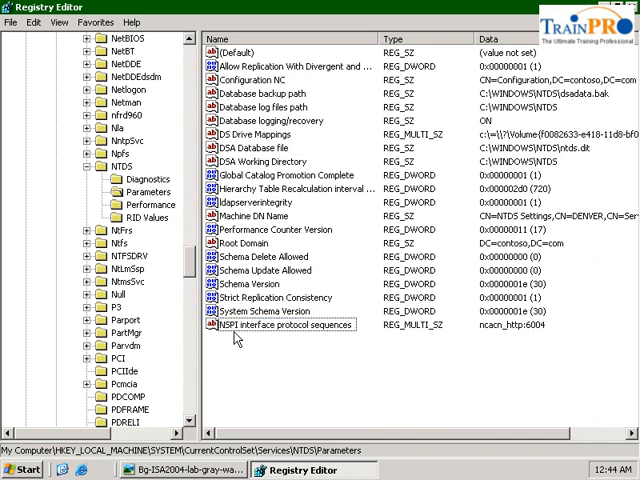
mouse_move(296, 336)
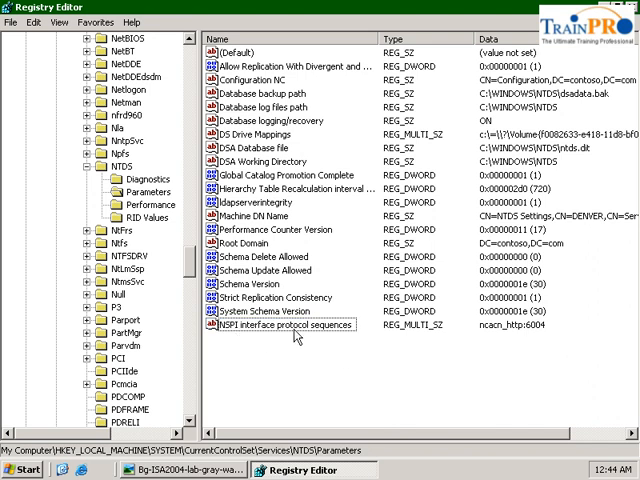
mouse_move(372, 336)
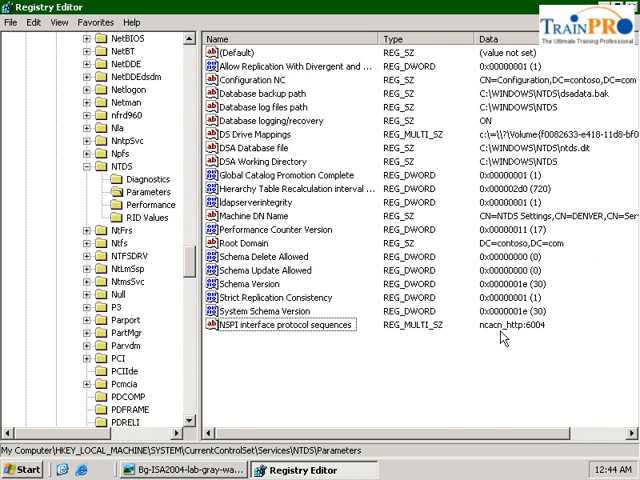
mouse_move(518, 336)
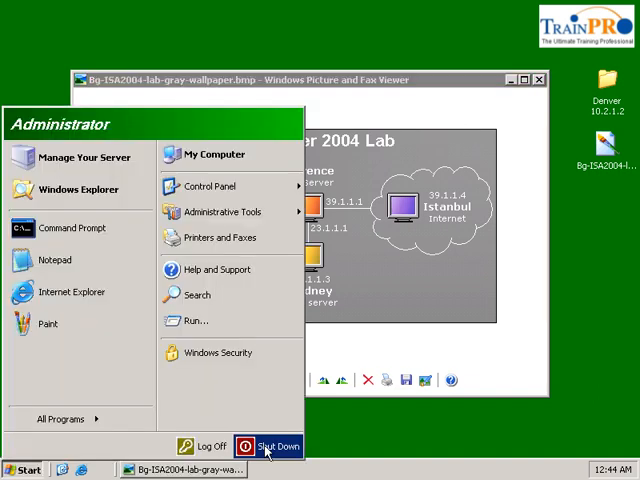
- Choose Restart in Shut Down Windows, keep Other (Planned), and note 'restart' as the comment
click(272, 446)
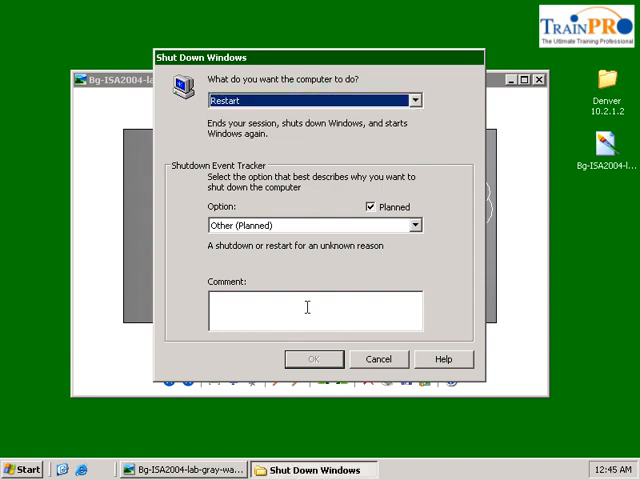
text(r)
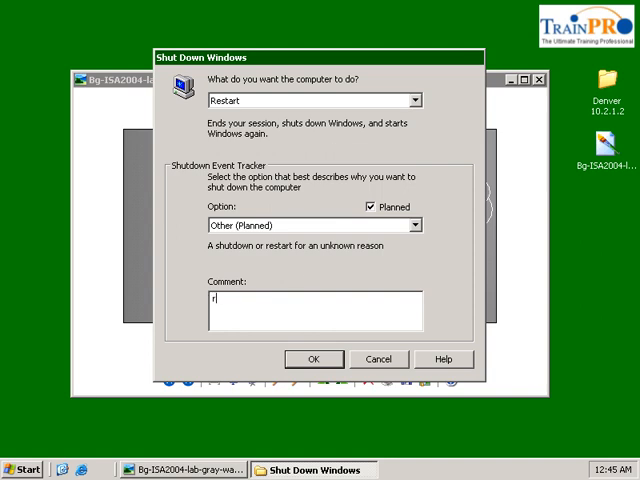
text(estart)
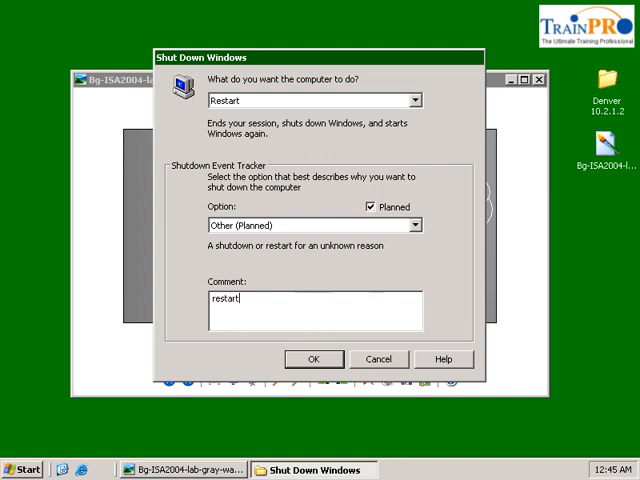